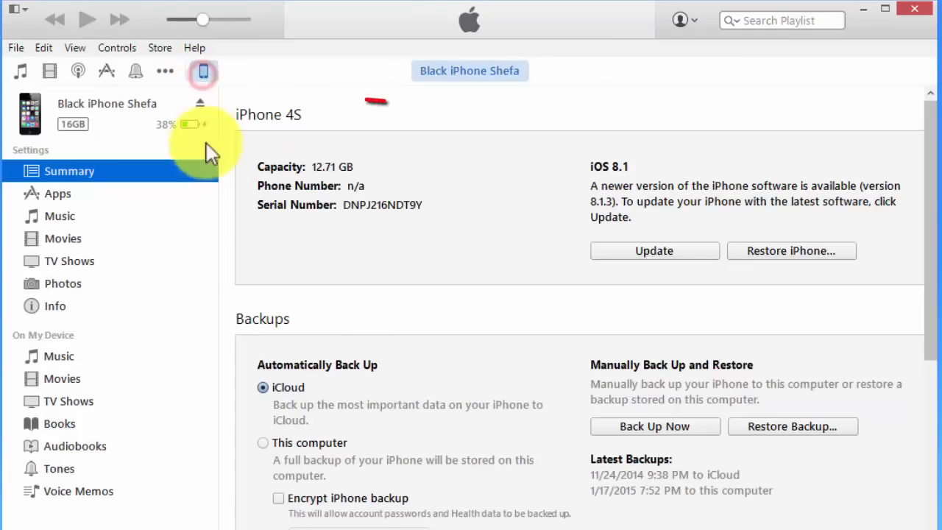
mouse_move(479, 298)
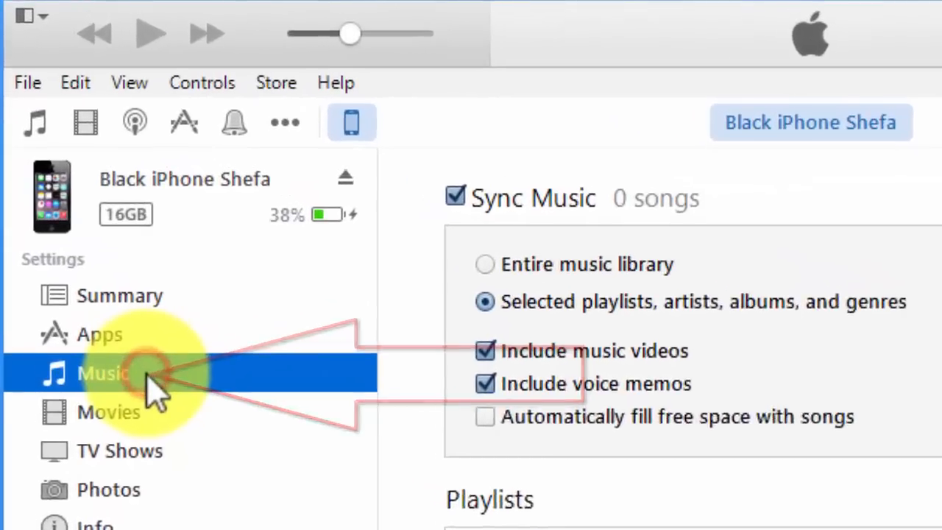
click(455, 197)
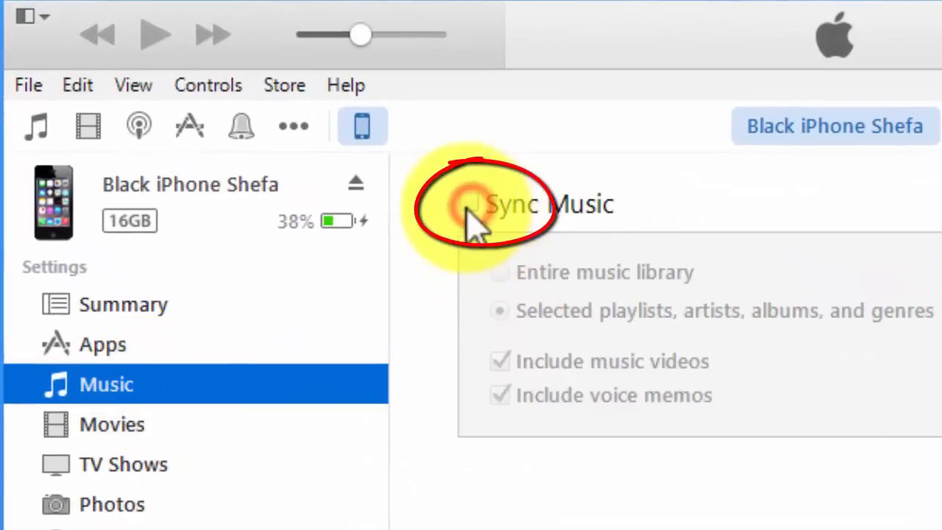
click(469, 204)
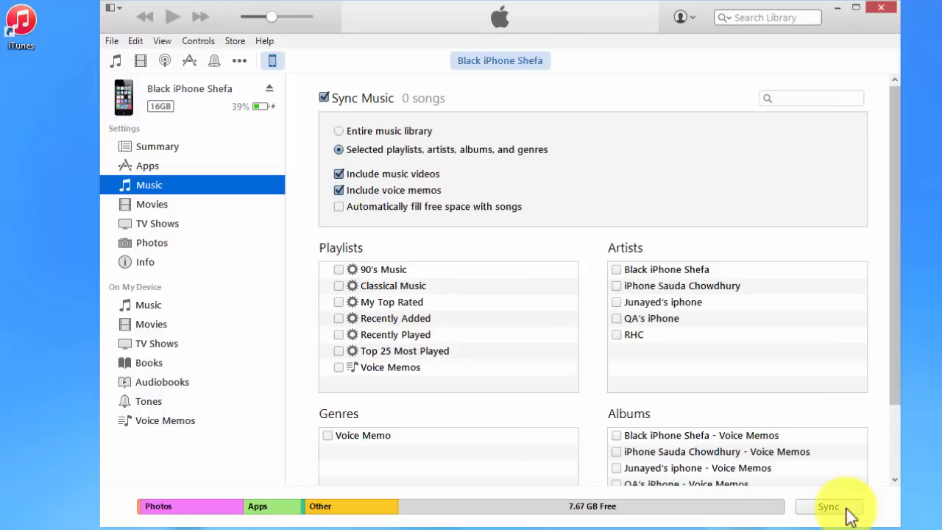
Sync the iPhone and confirm its Voice Memos now list March and April
click(165, 420)
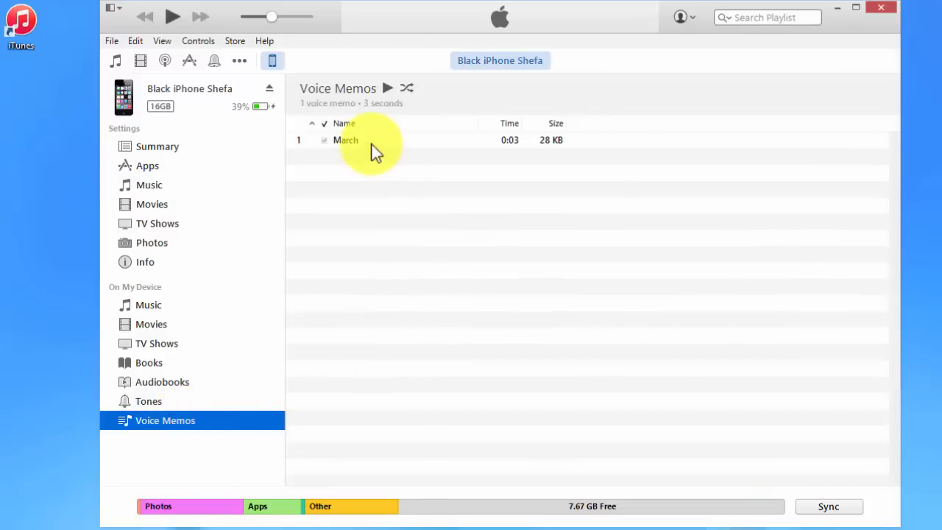
click(346, 139)
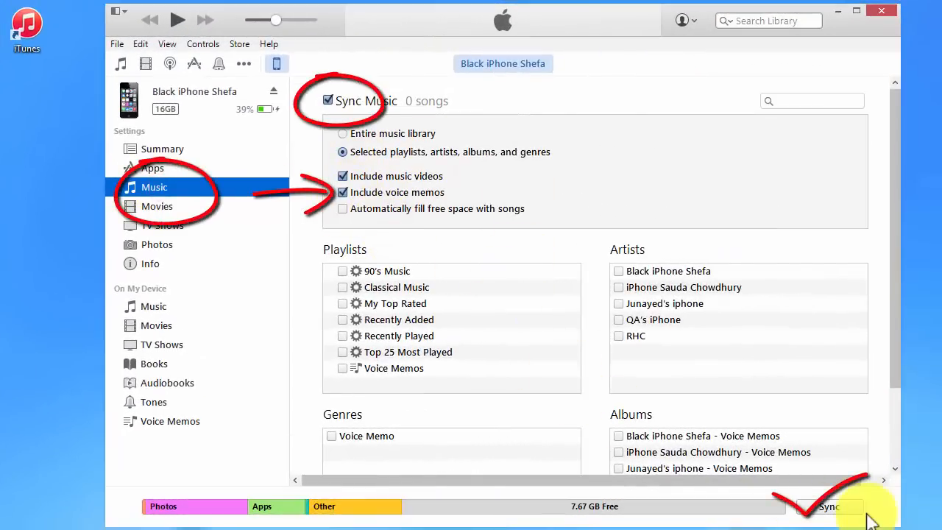
click(830, 506)
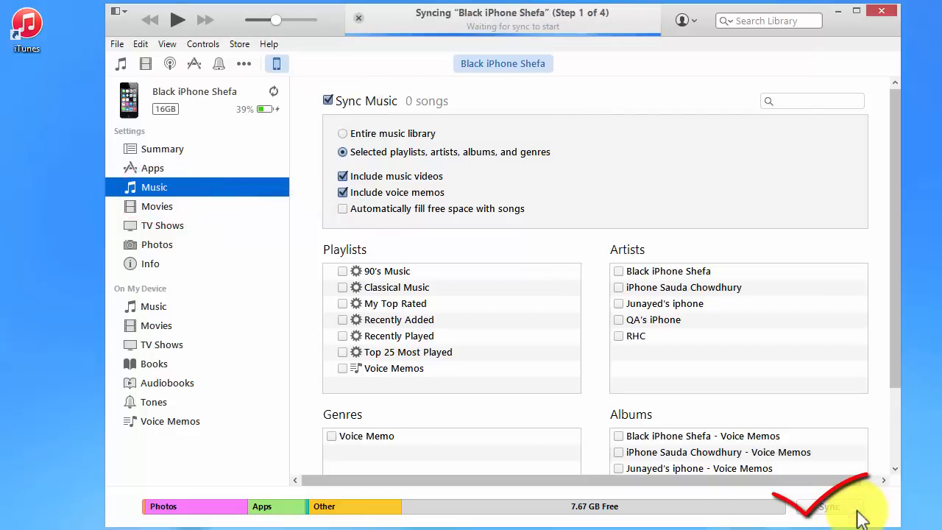
click(829, 506)
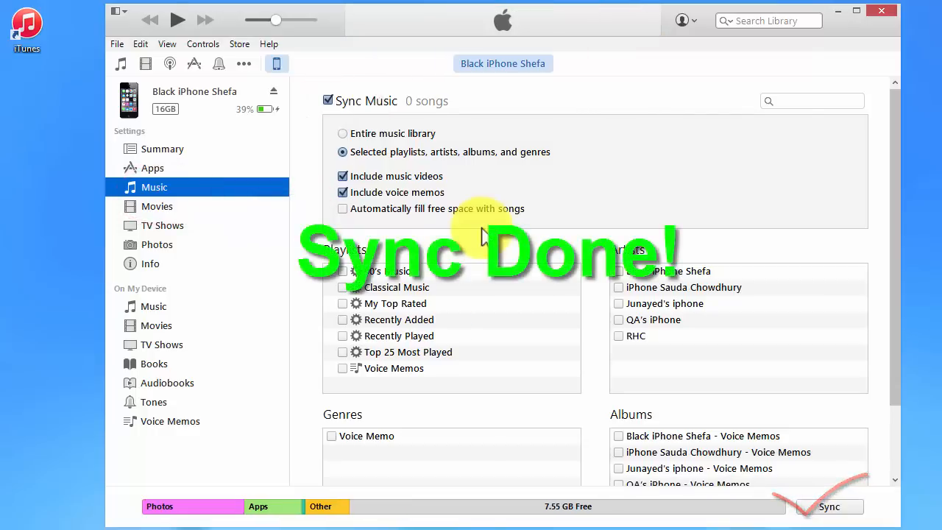
click(170, 421)
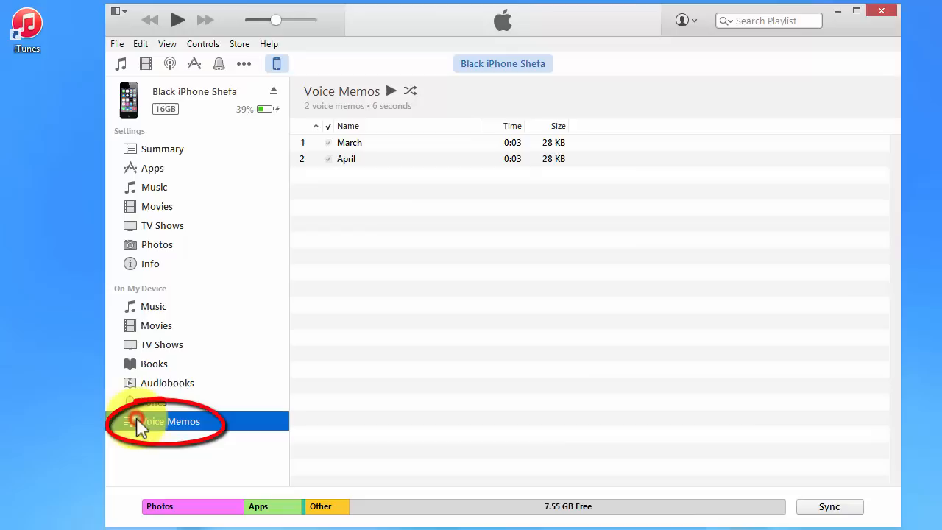
mouse_move(386, 234)
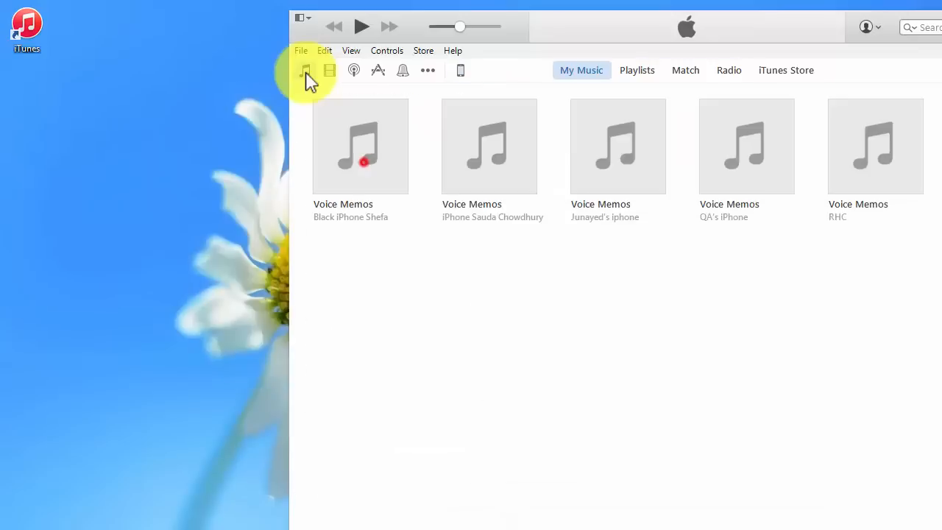
mouse_move(390, 346)
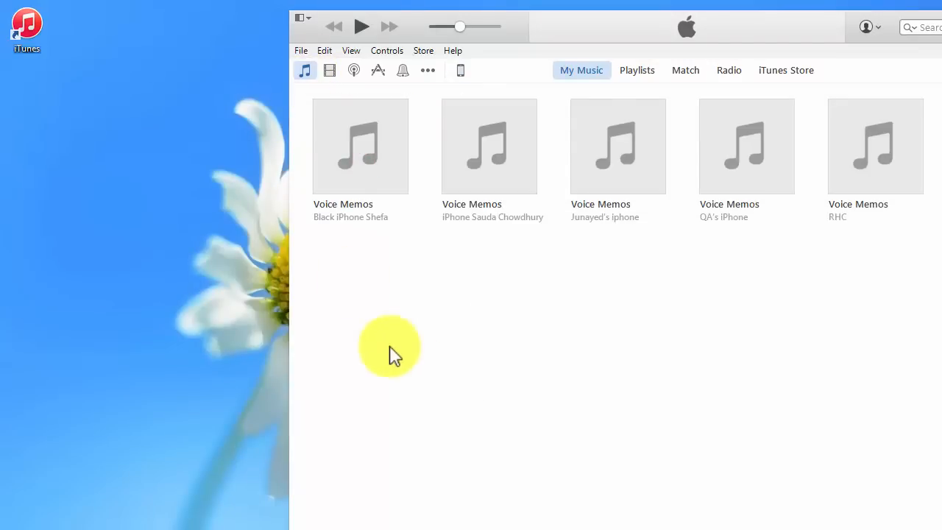
Open the Black iPhone Shefa Voice Memos album, listing April and March
double_click(360, 145)
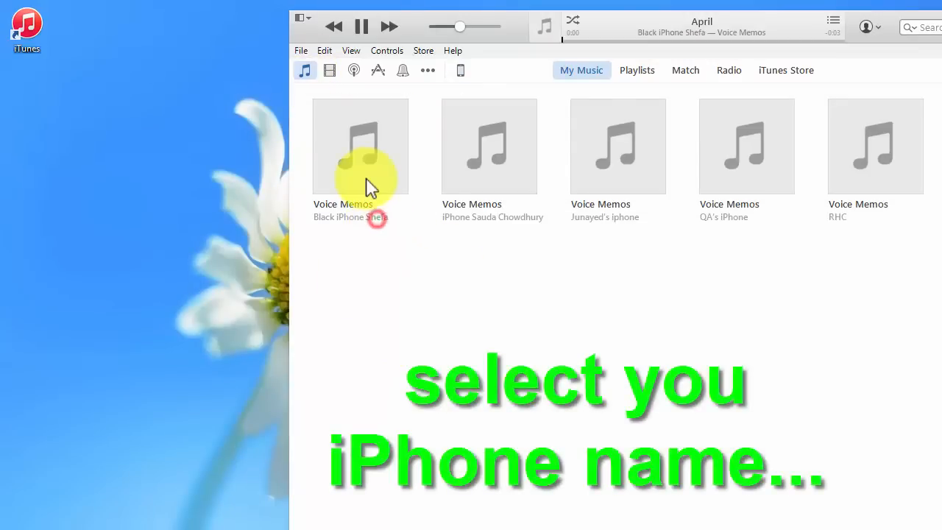
click(361, 146)
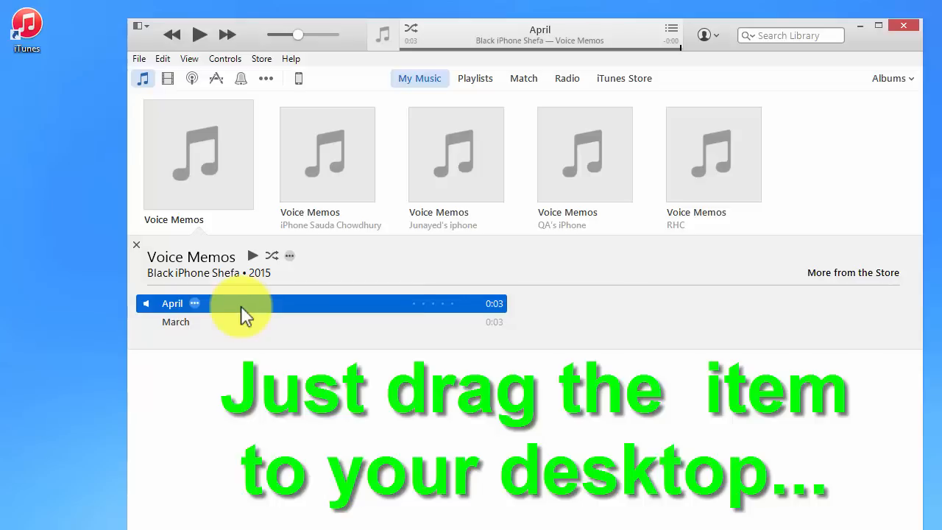
Drag the April and March memos onto the desktop as .m4a files, then select both
drag(246, 303, 48, 309)
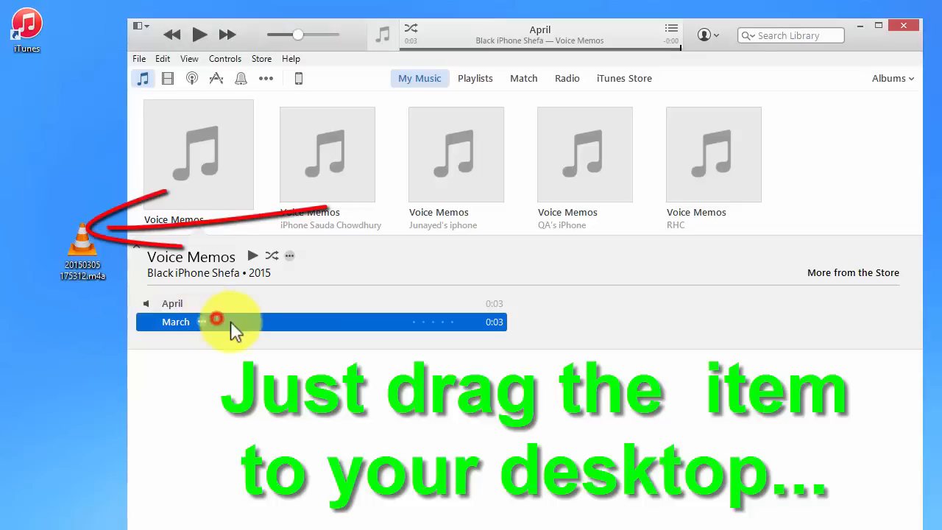
drag(236, 322, 44, 342)
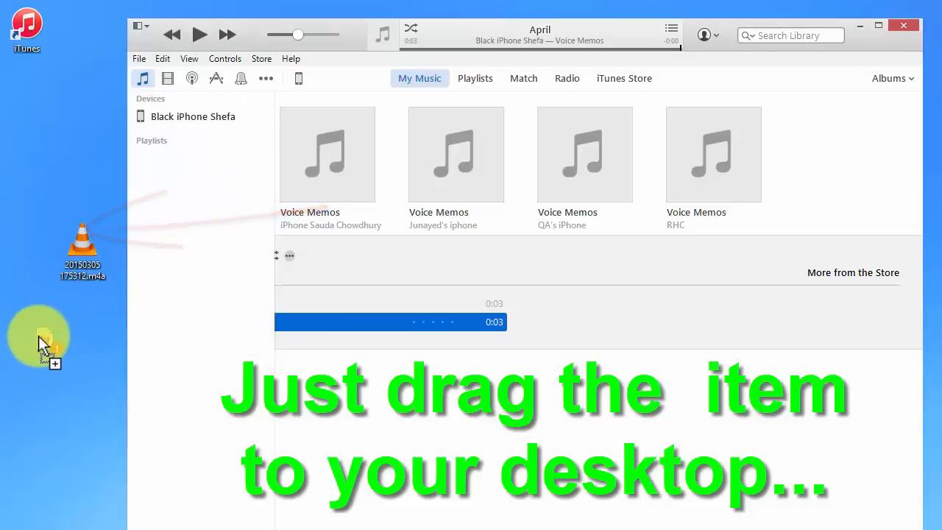
drag(390, 322, 27, 324)
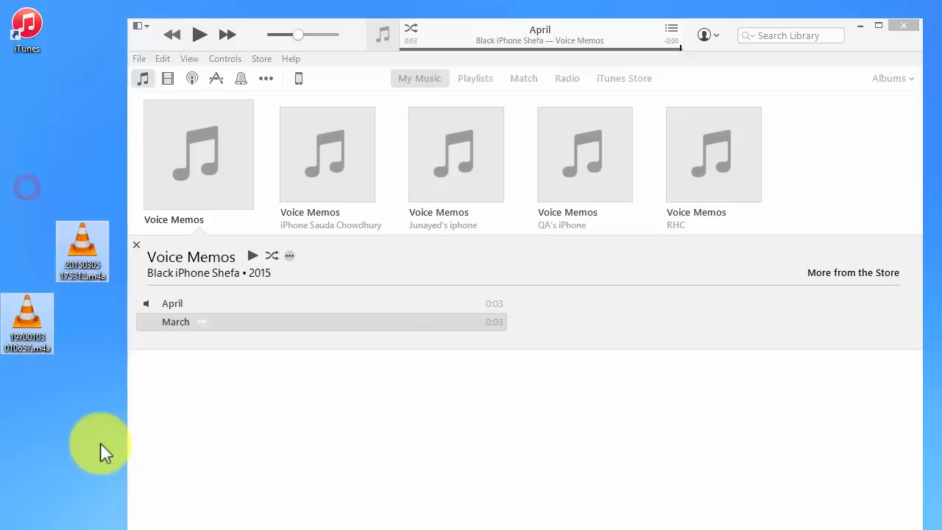